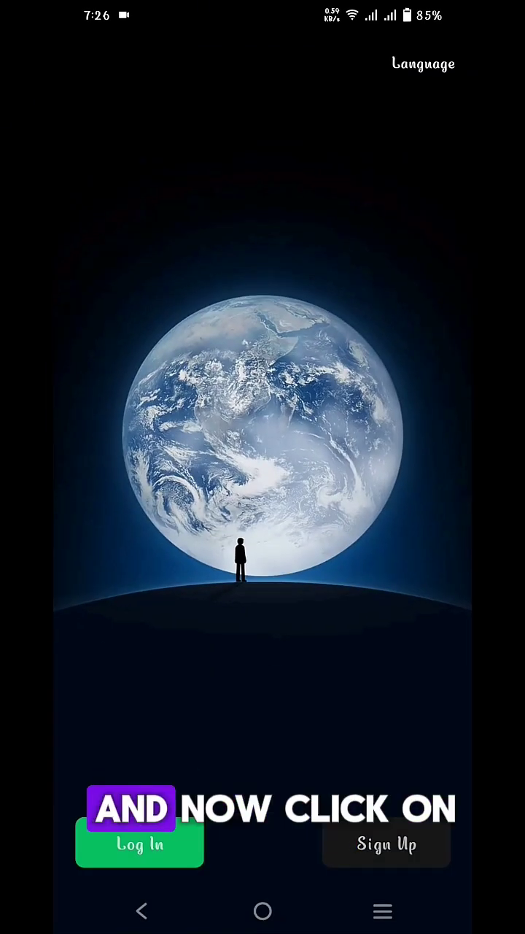
- Start a new WeChat account via Facebook and continue with the linked Facebook account
click(387, 843)
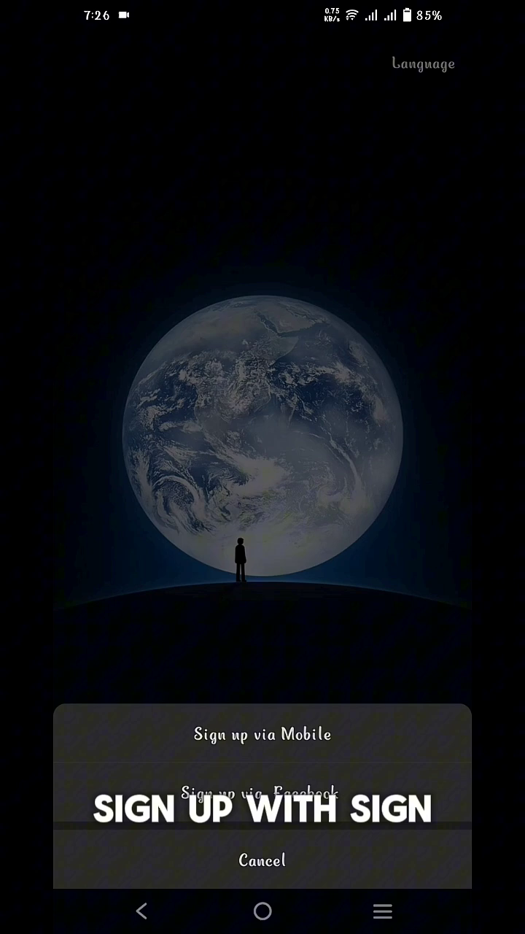
click(263, 793)
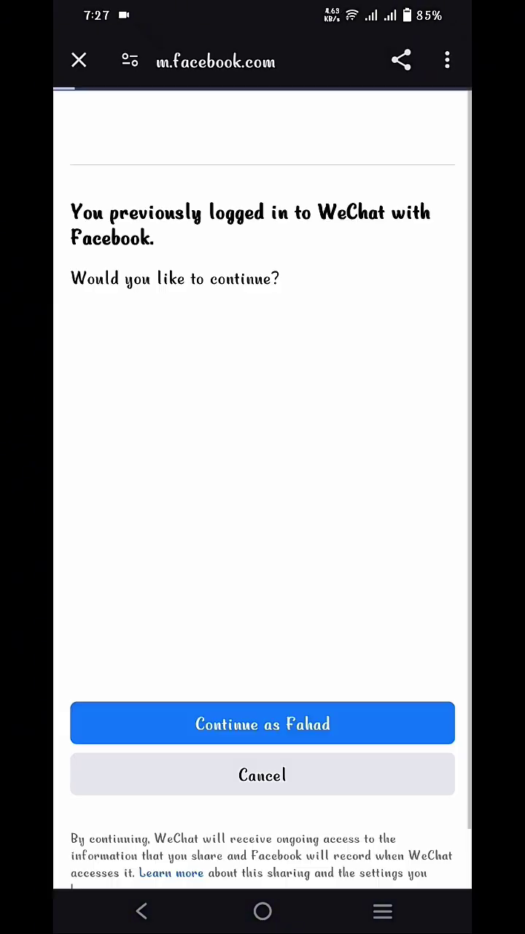
click(262, 723)
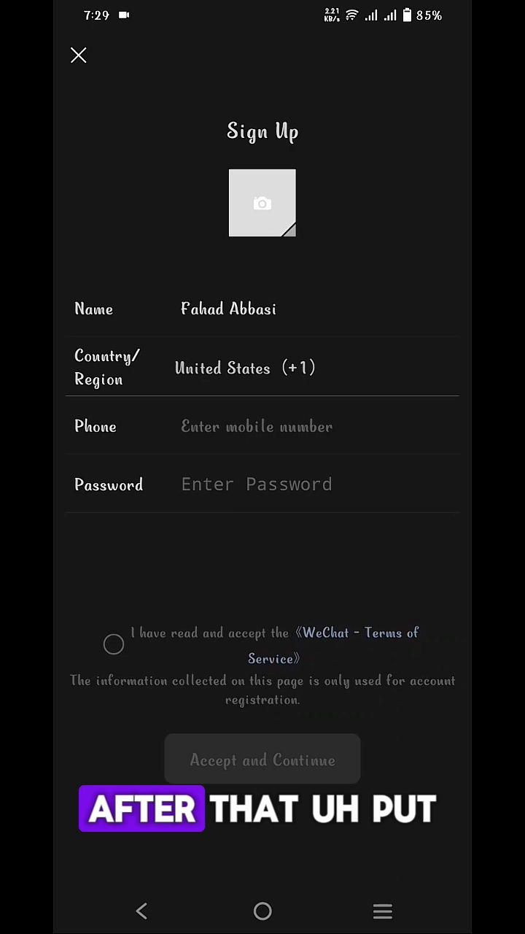